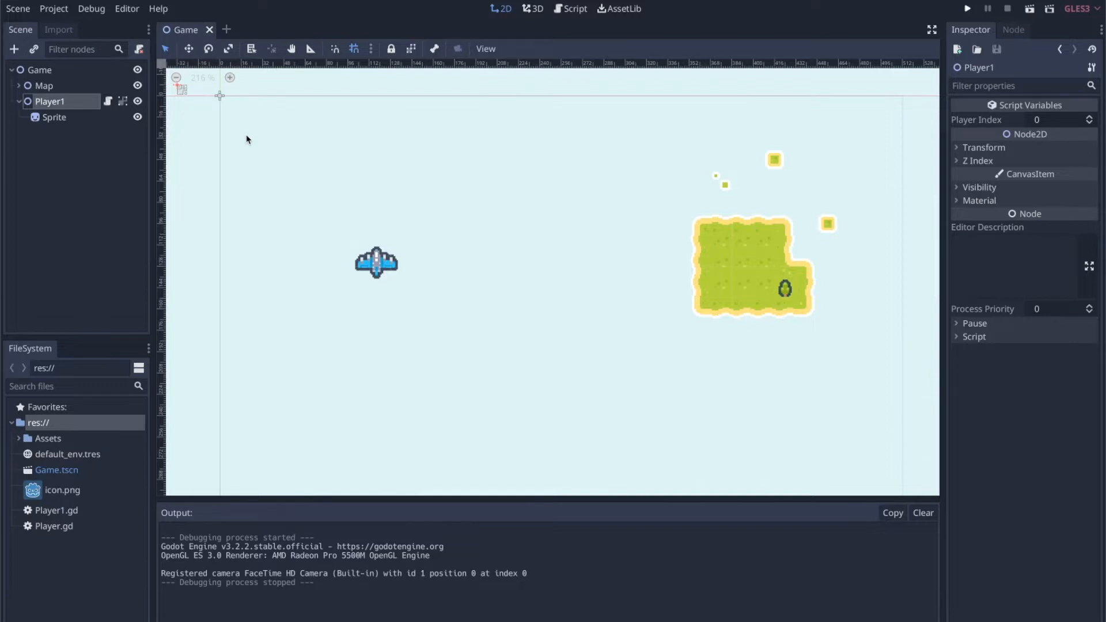
# - Open Project Settings from the Project menu and close it again
pyautogui.click(53, 7)
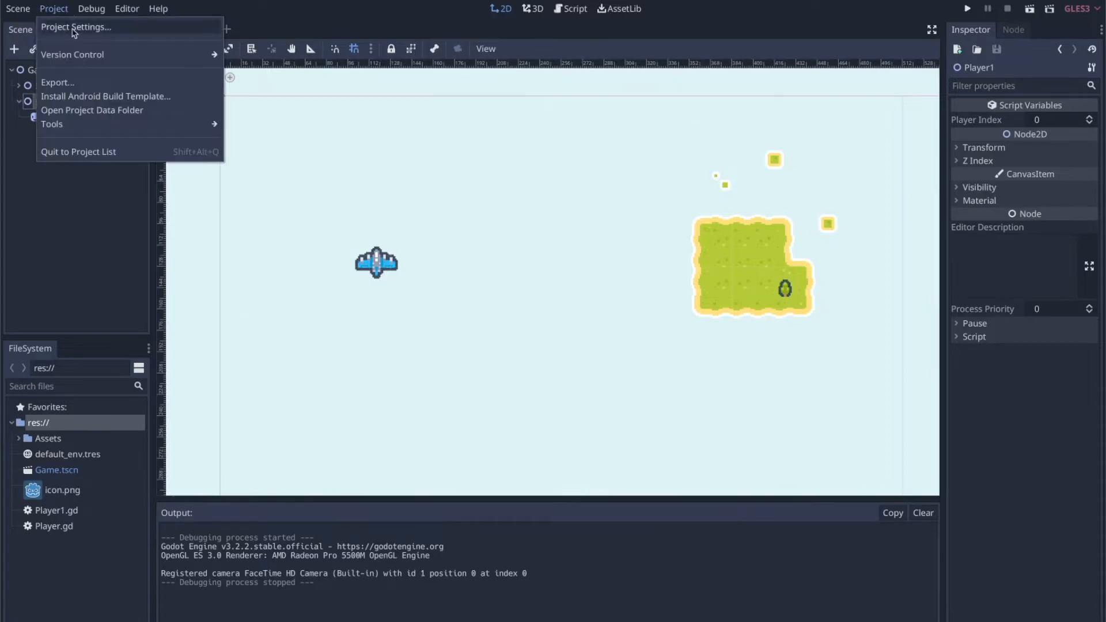
pyautogui.click(76, 27)
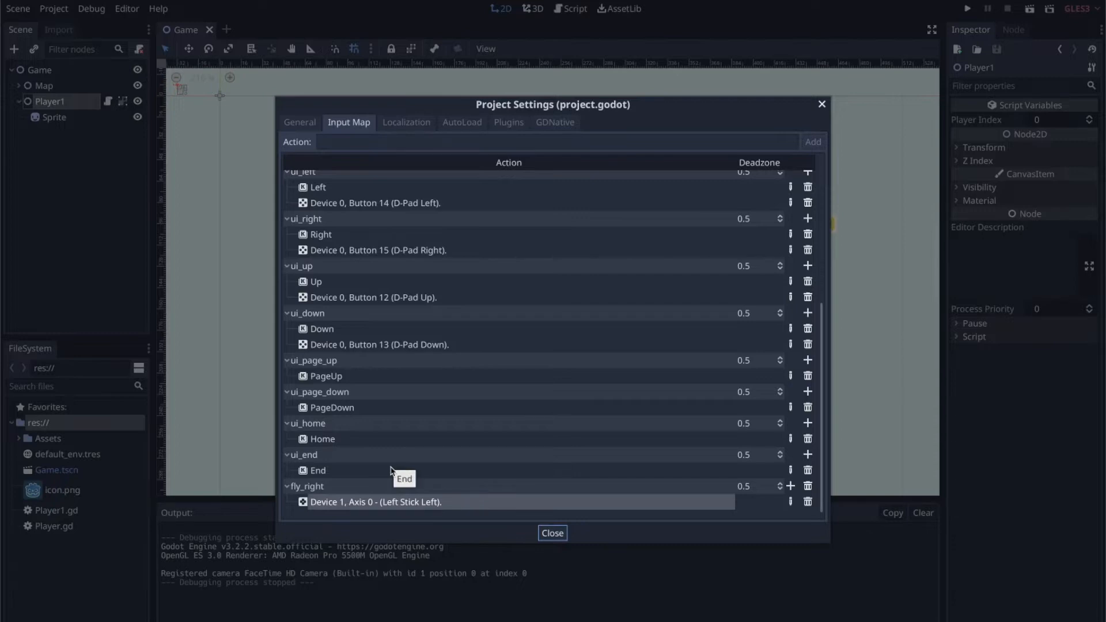
pyautogui.moveTo(484, 407)
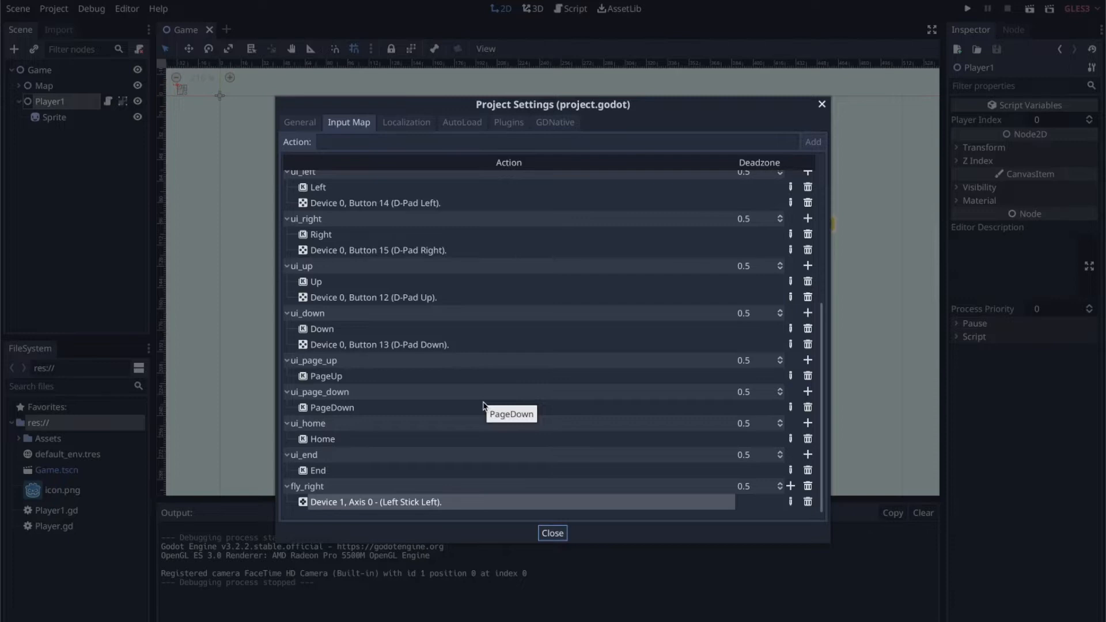
pyautogui.moveTo(788, 166)
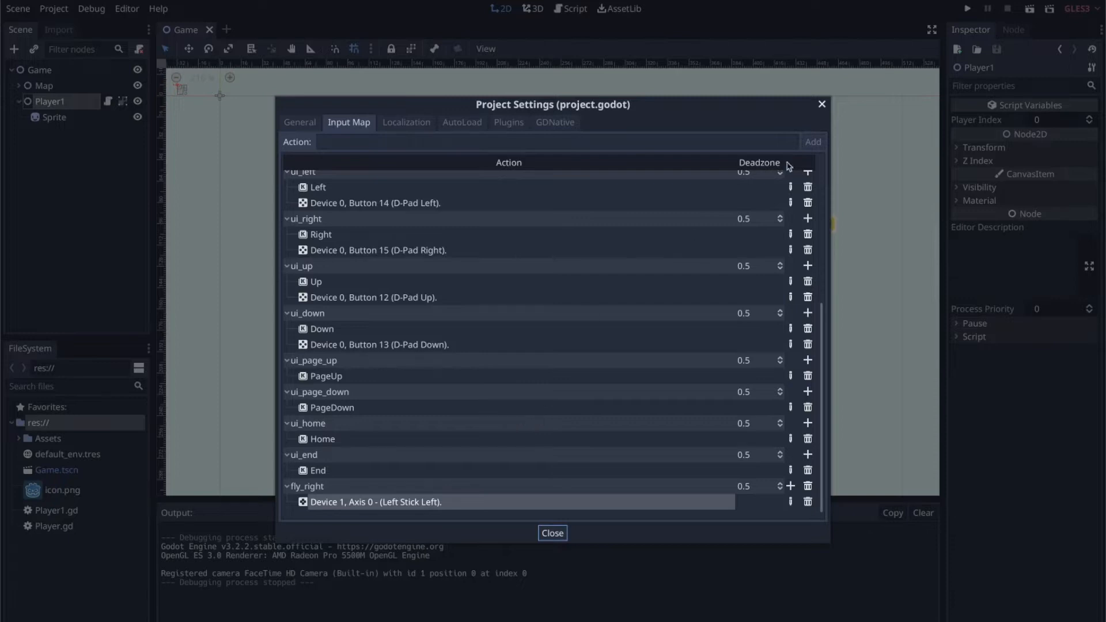
pyautogui.click(552, 532)
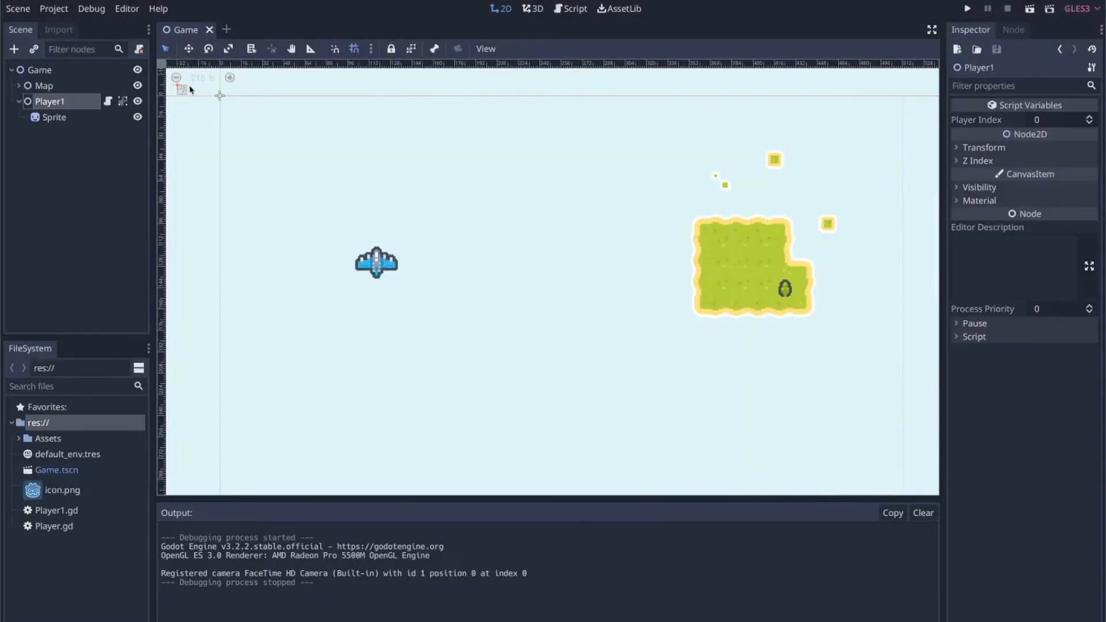
# - Switch to Player.gd and type 'if Input.is_action_pre' on line 16
pyautogui.click(107, 100)
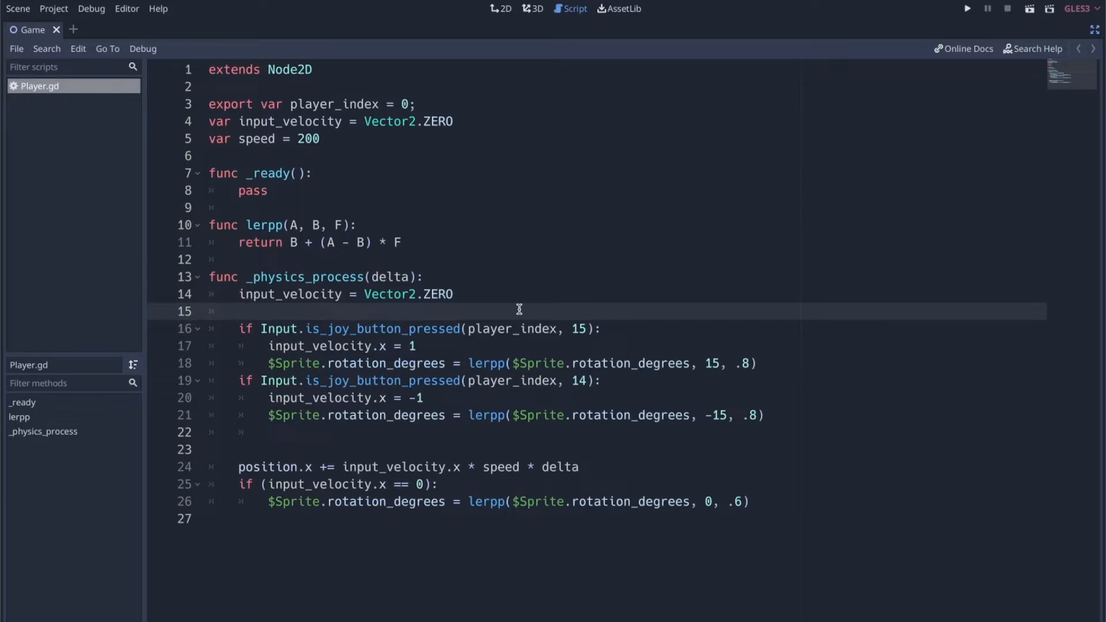
pyautogui.moveTo(459, 310)
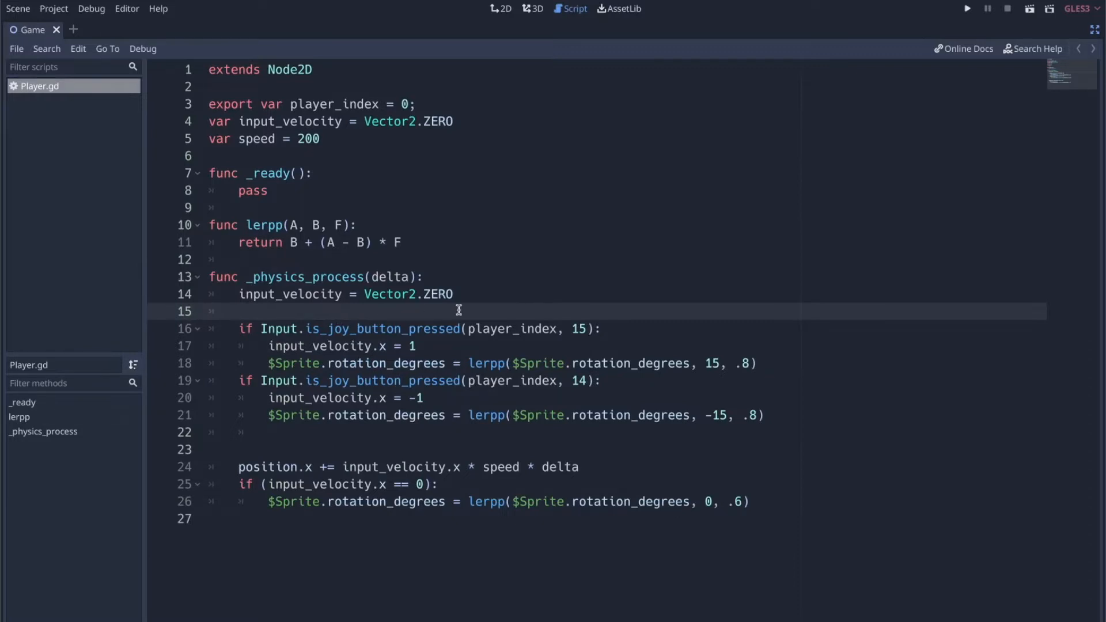
pyautogui.write('if')
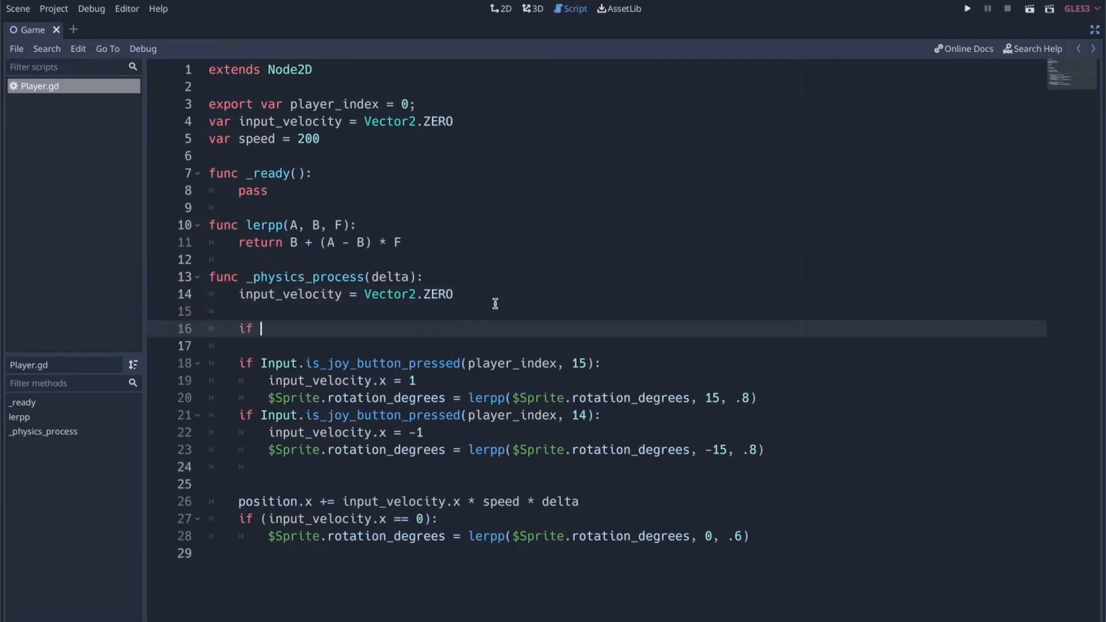
pyautogui.write('Input.is_')
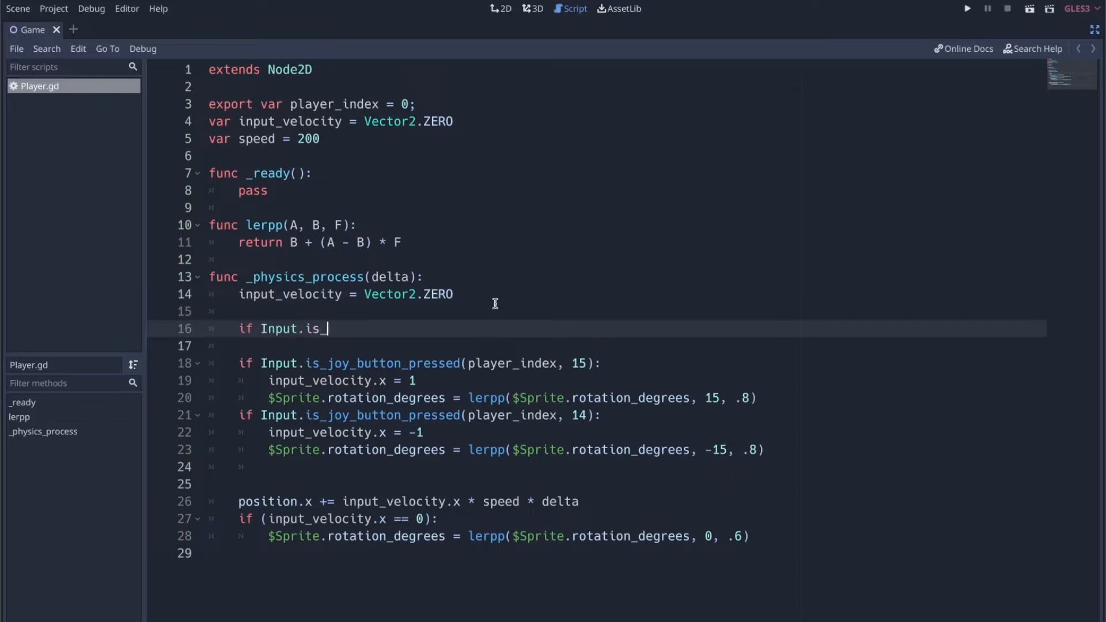
pyautogui.write('action_pre')
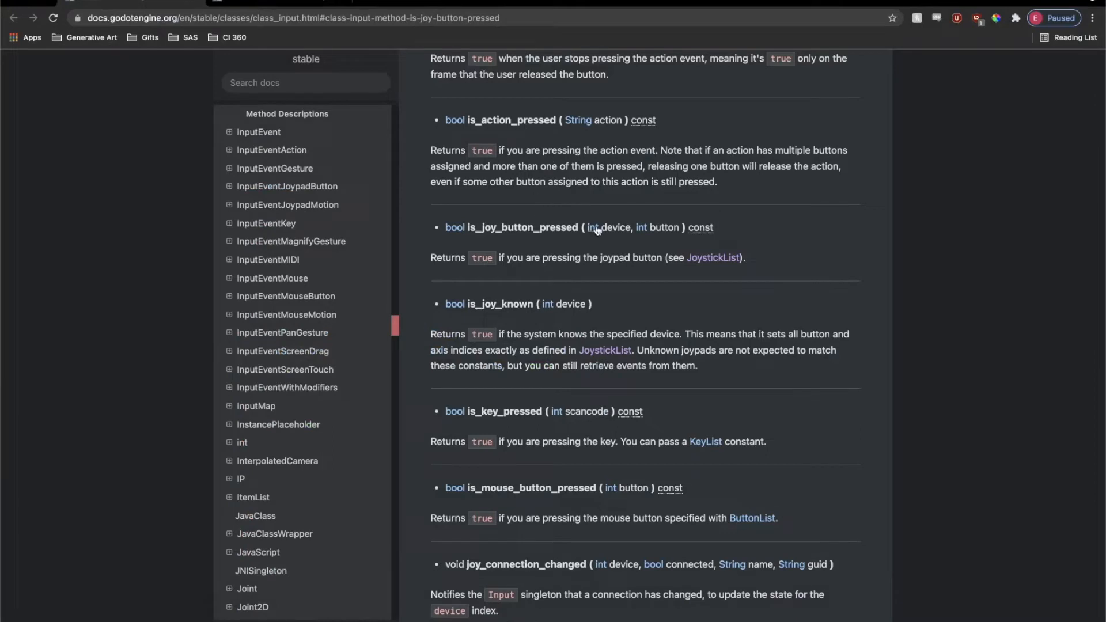
# - Highlight the device parameter of is_joy_button_pressed in the Input class docs
pyautogui.doubleClick(609, 227)
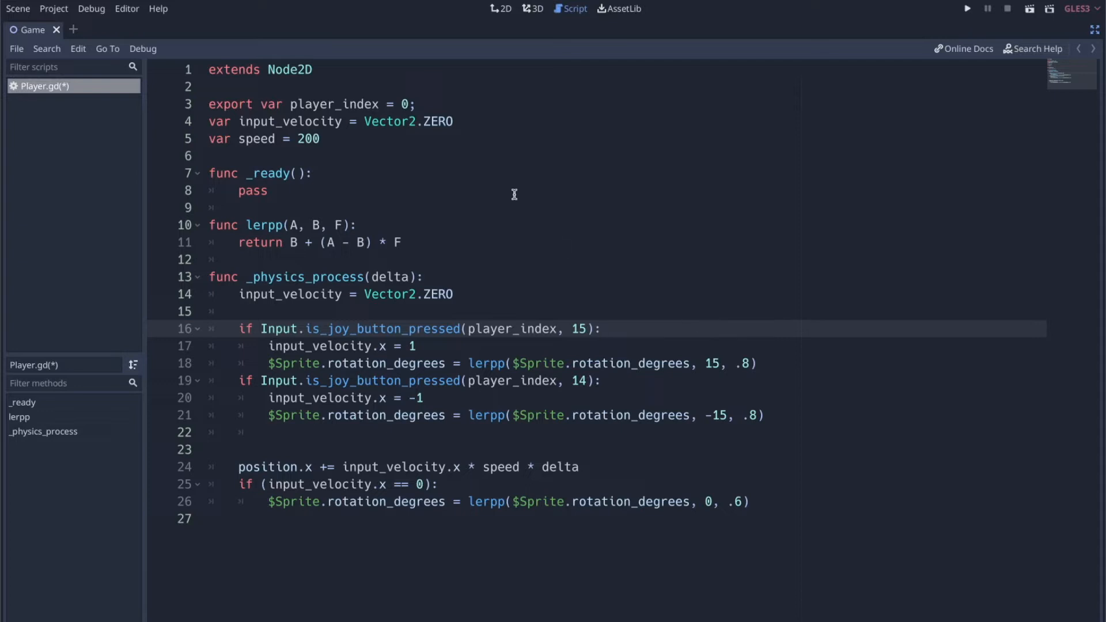
# - Review the joypad checks, position update and rotation lines, selecting player_index
pyautogui.click(268, 191)
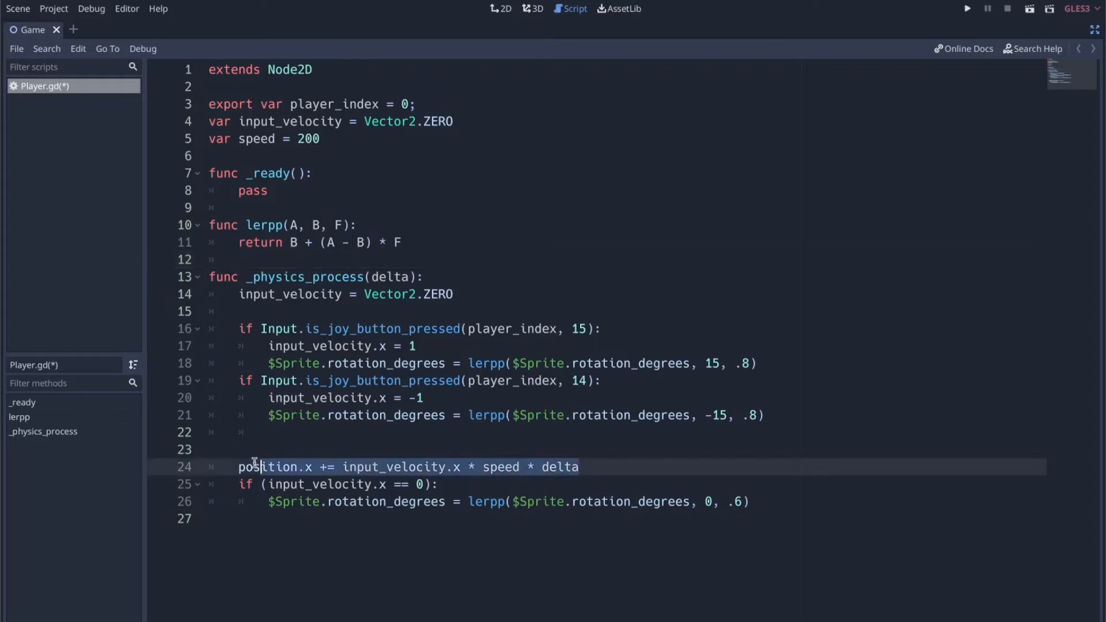
pyautogui.click(245, 466)
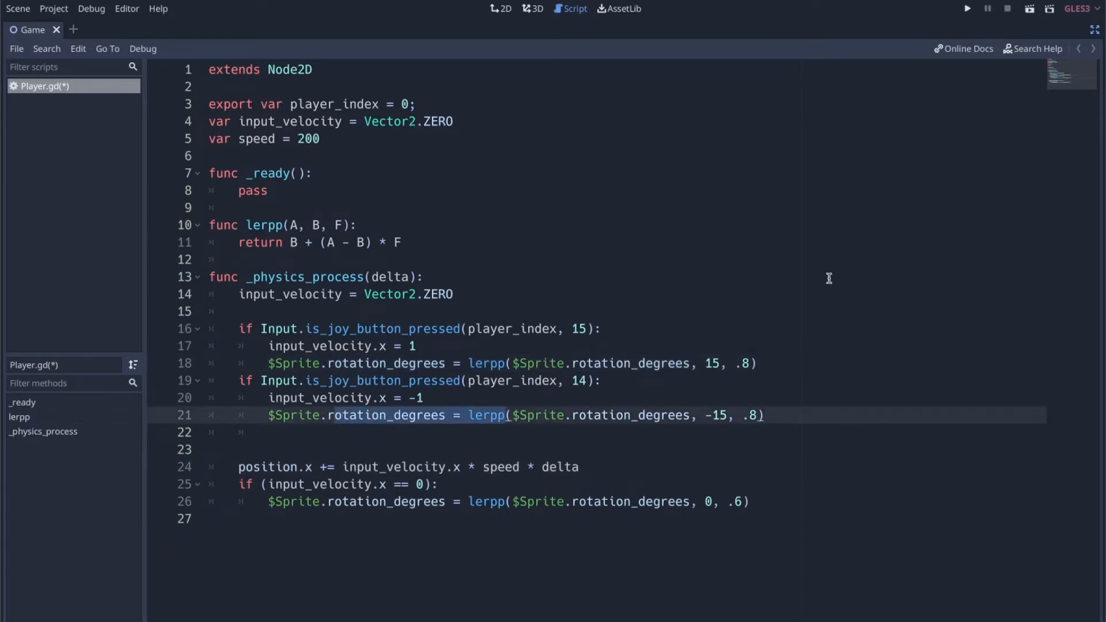
pyautogui.click(282, 329)
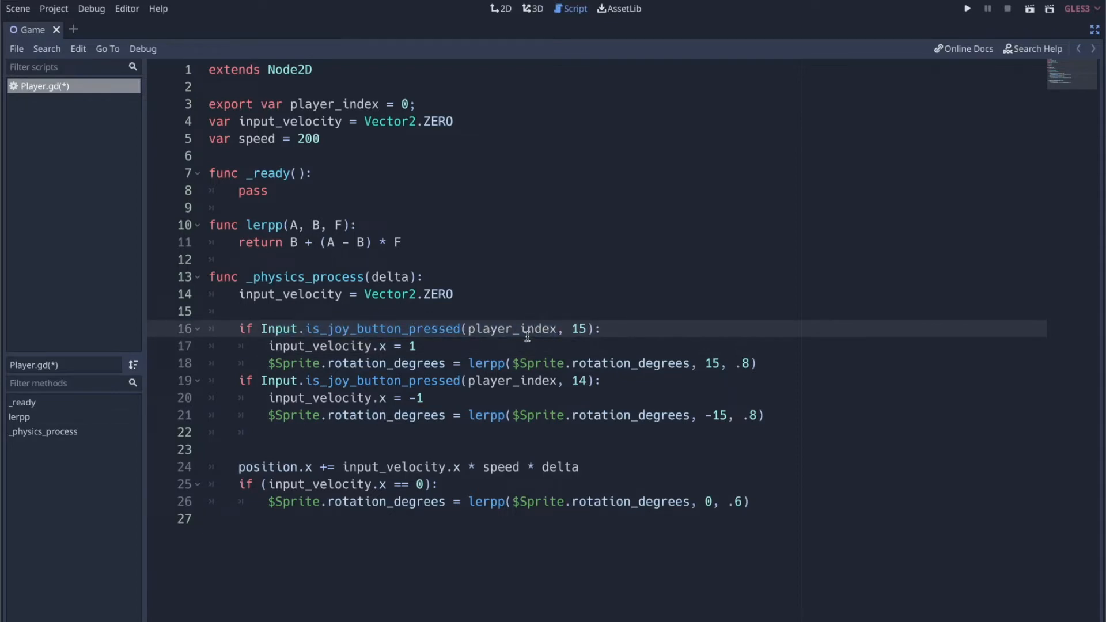
pyautogui.doubleClick(525, 329)
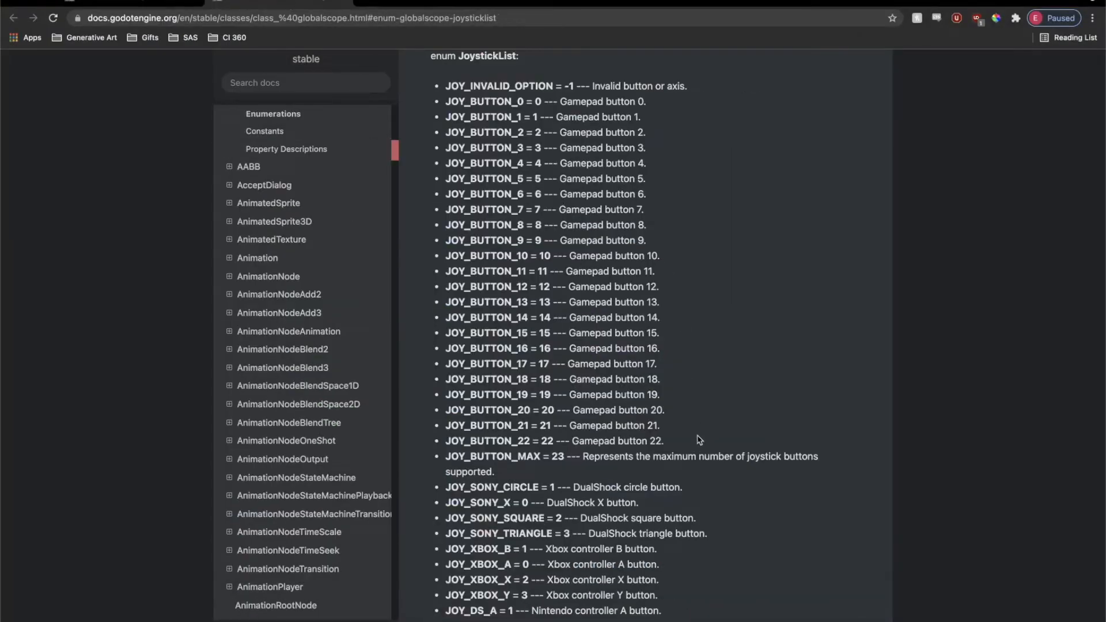
# - Select the JOY_BUTTON index values in the JoystickList enum reference
pyautogui.moveTo(447, 85); pyautogui.dragTo(664, 441)
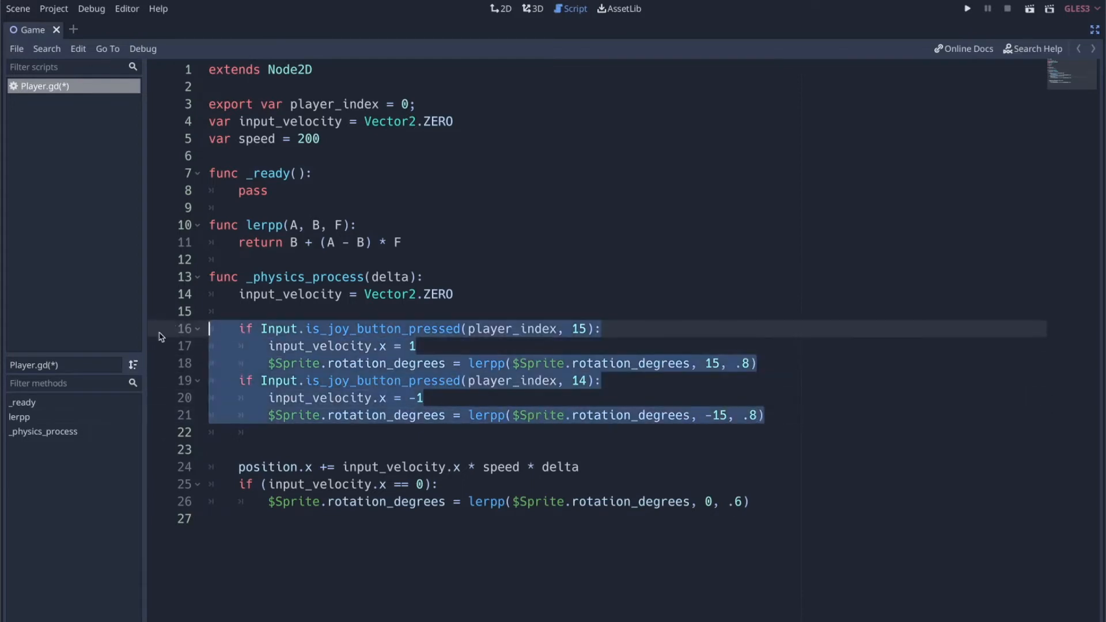
# - Paste a copy of both joypad if-blocks after the left-turn block
pyautogui.click(766, 415)
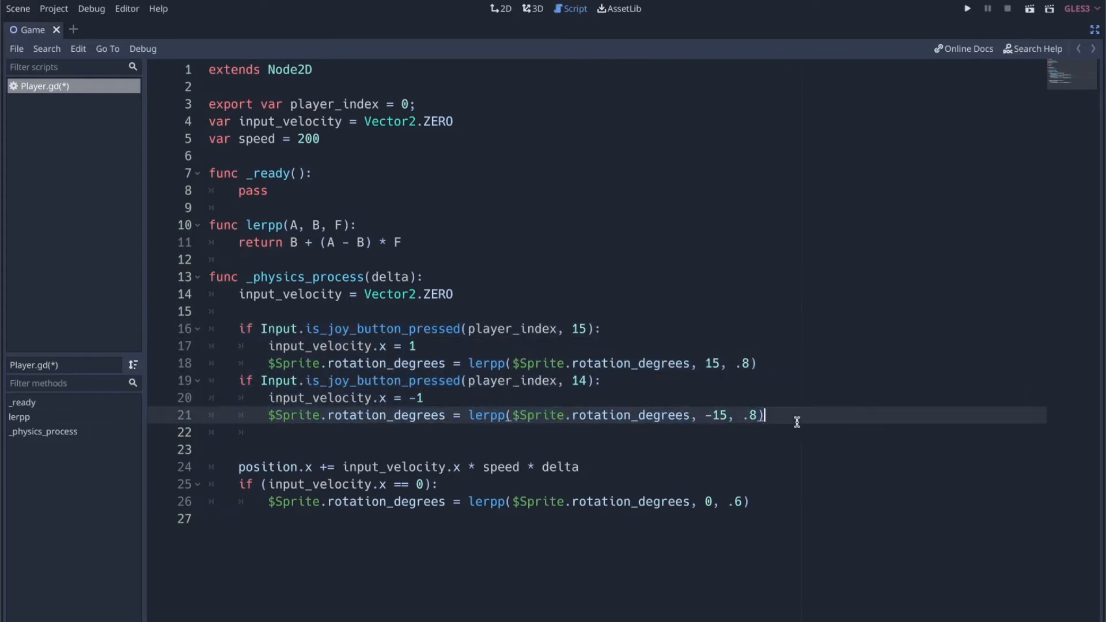
pyautogui.press('ctrl+v')
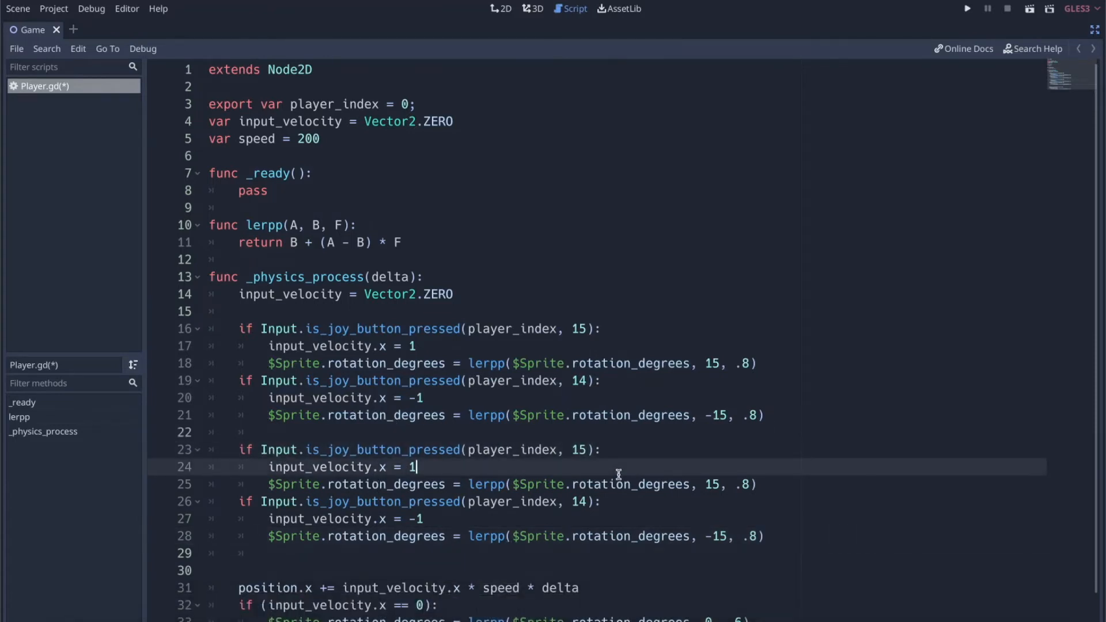
pyautogui.click(53, 9)
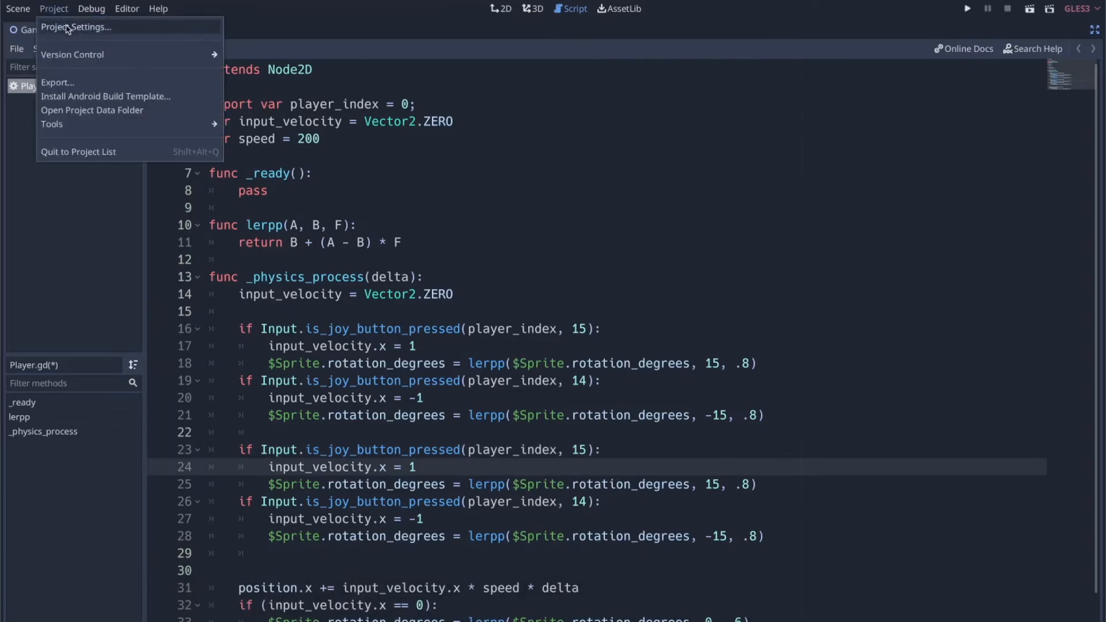
# - Read the D-Pad button indices from fly_right's gamepad button event, then close settings
pyautogui.click(76, 27)
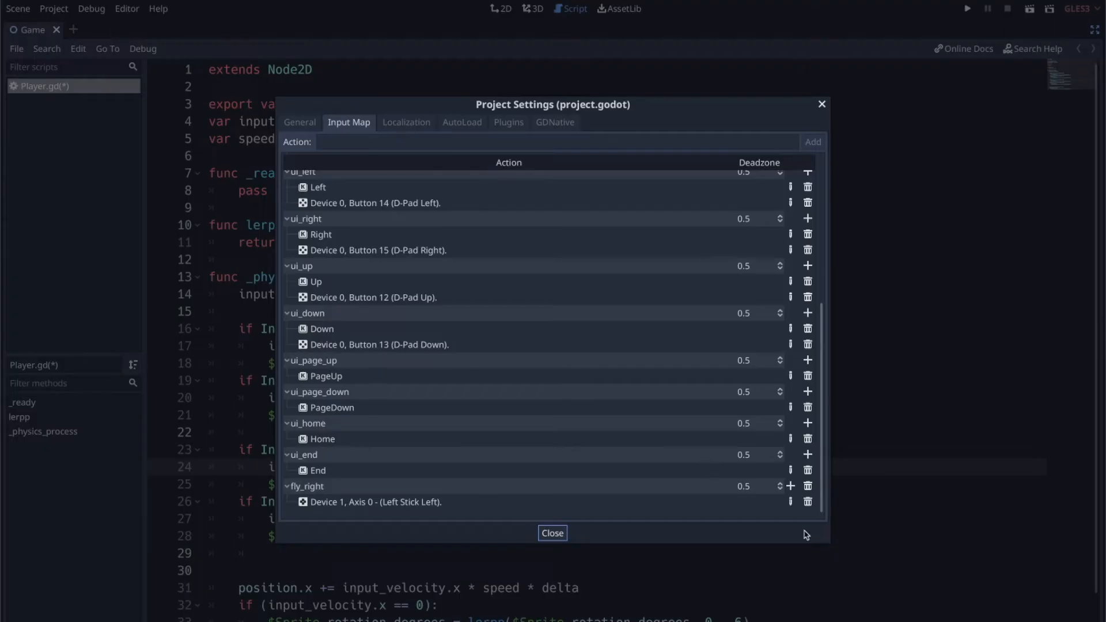
pyautogui.click(790, 486)
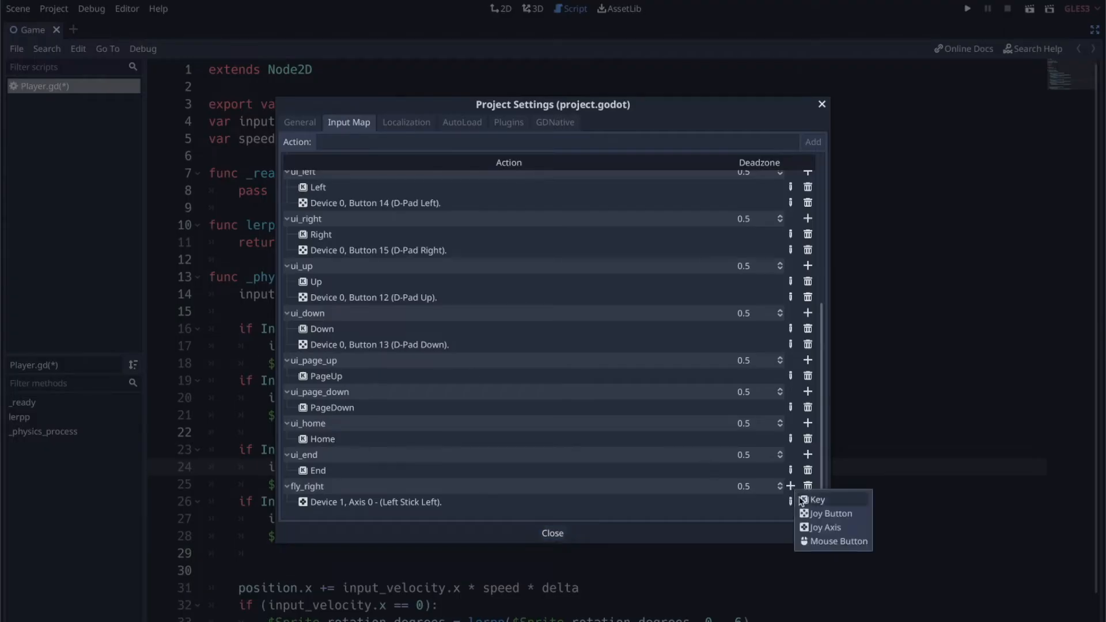
pyautogui.click(830, 513)
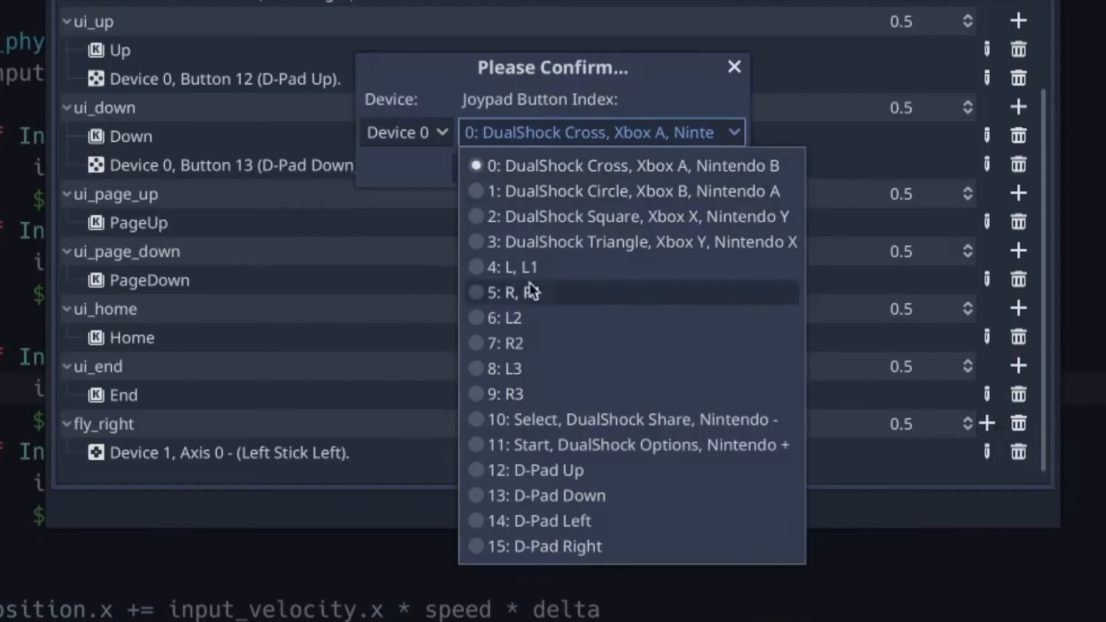
pyautogui.moveTo(565, 521)
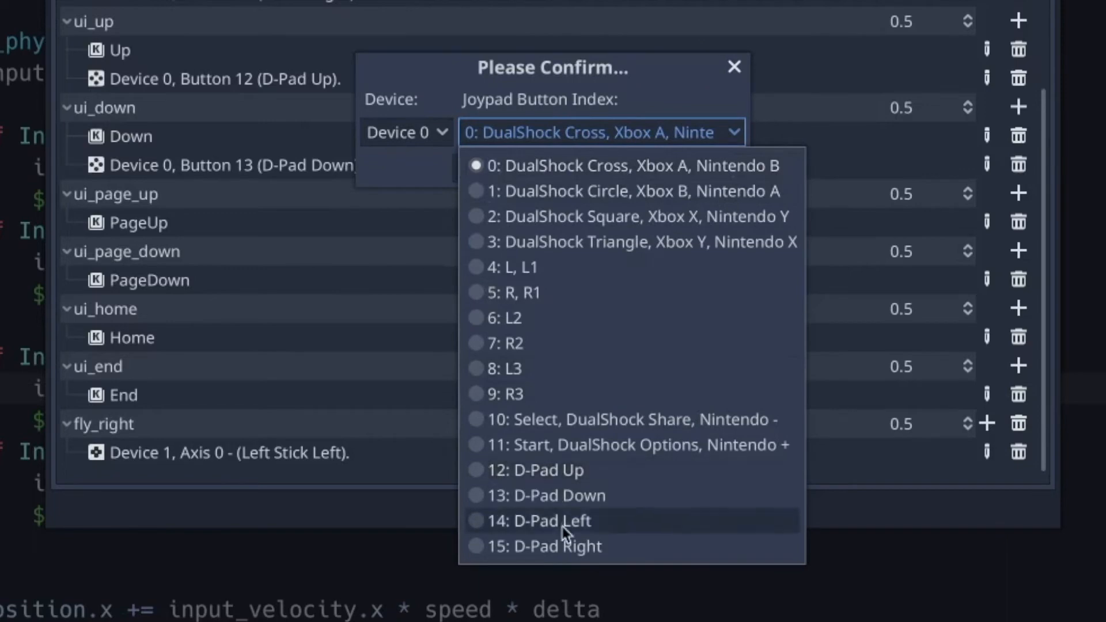
pyautogui.moveTo(590, 273)
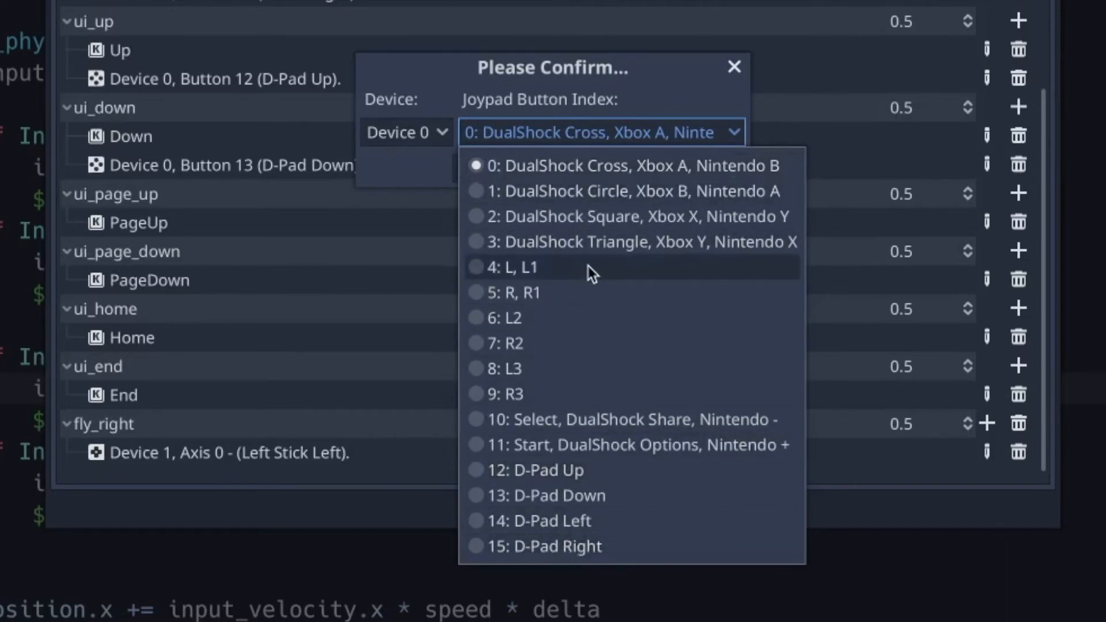
pyautogui.moveTo(582, 317)
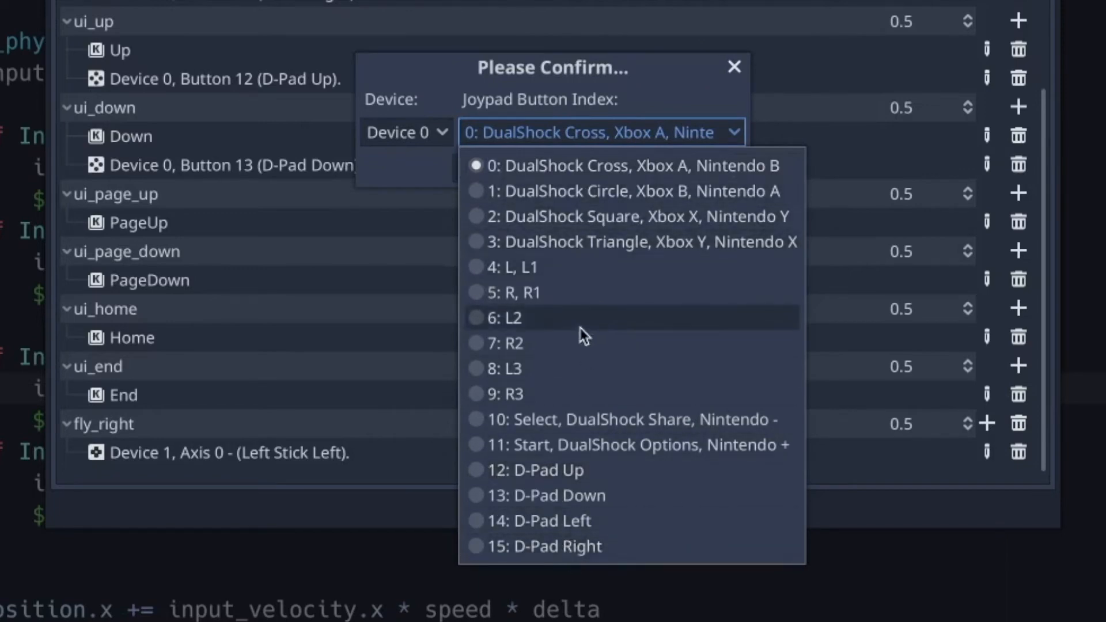
pyautogui.moveTo(593, 495)
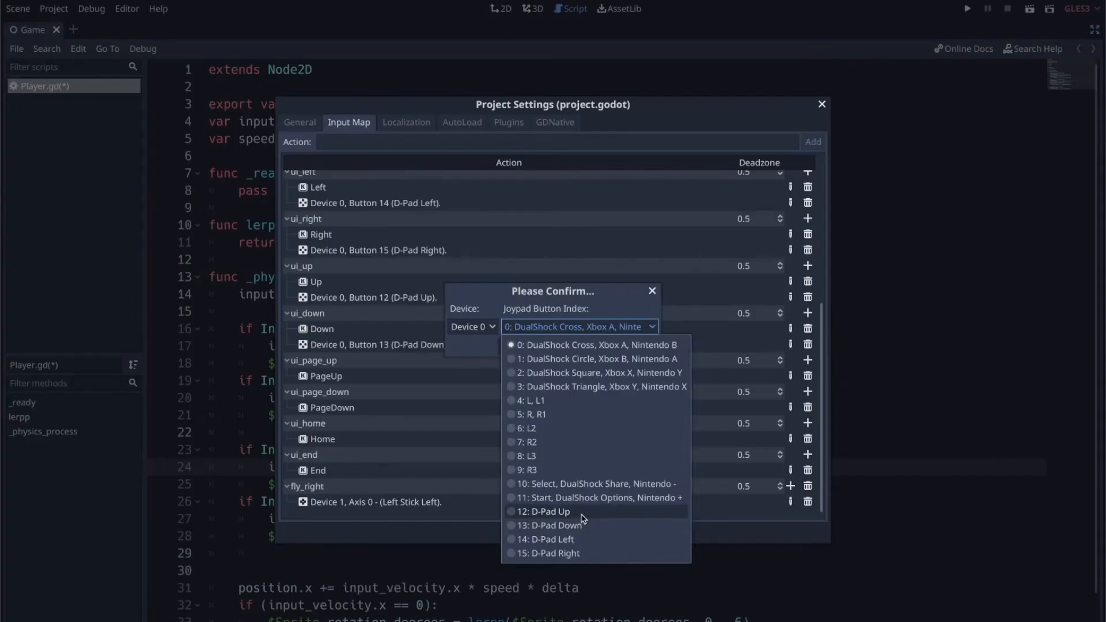
pyautogui.click(543, 512)
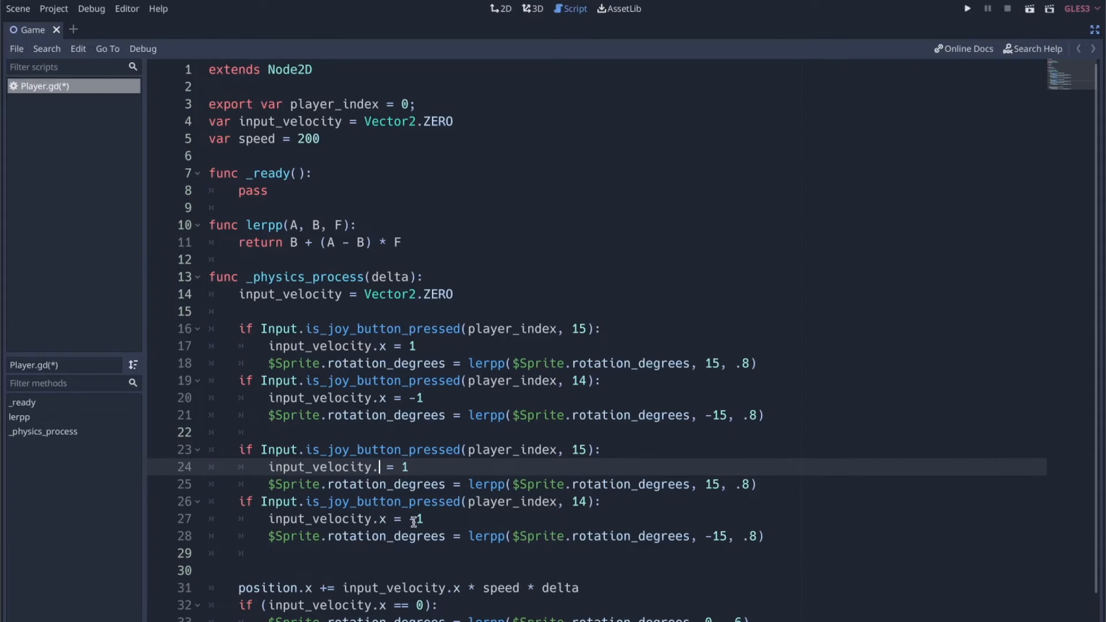
# - Switch the copied checks to buttons 13/12 setting input_velocity.y, then run the game
pyautogui.write('y')
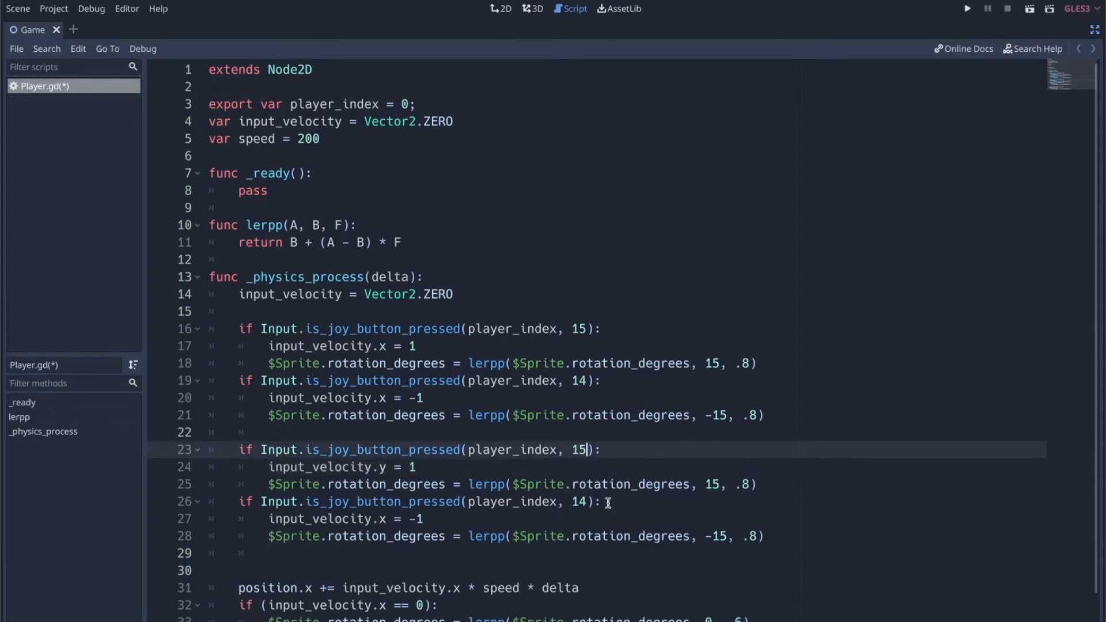
pyautogui.write('3')
pyautogui.click(596, 502)
pyautogui.write('2')
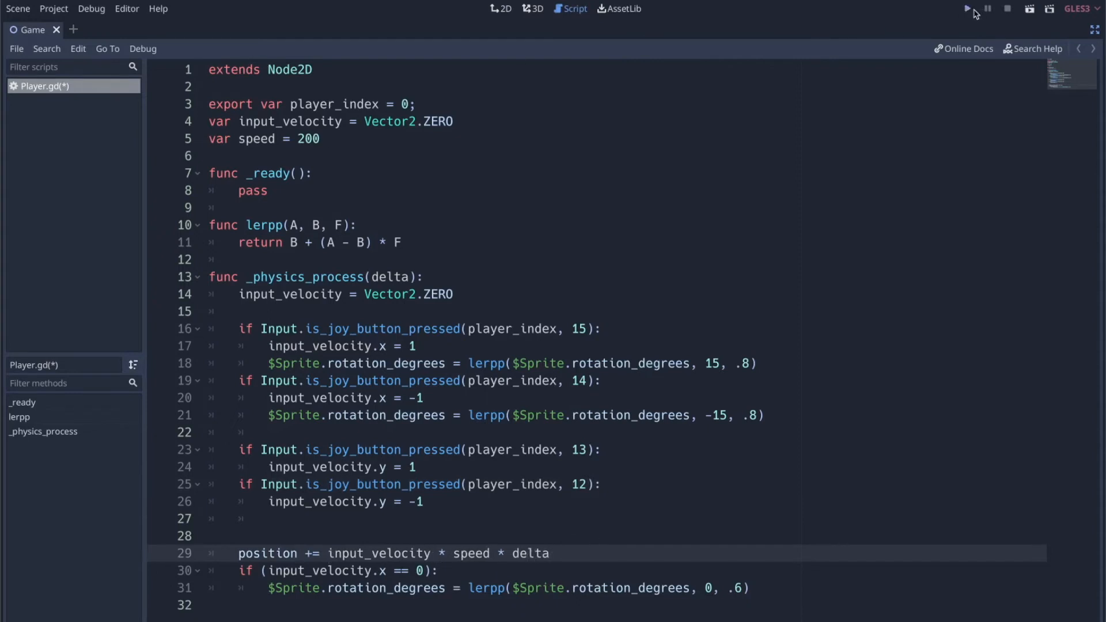
pyautogui.click(968, 9)
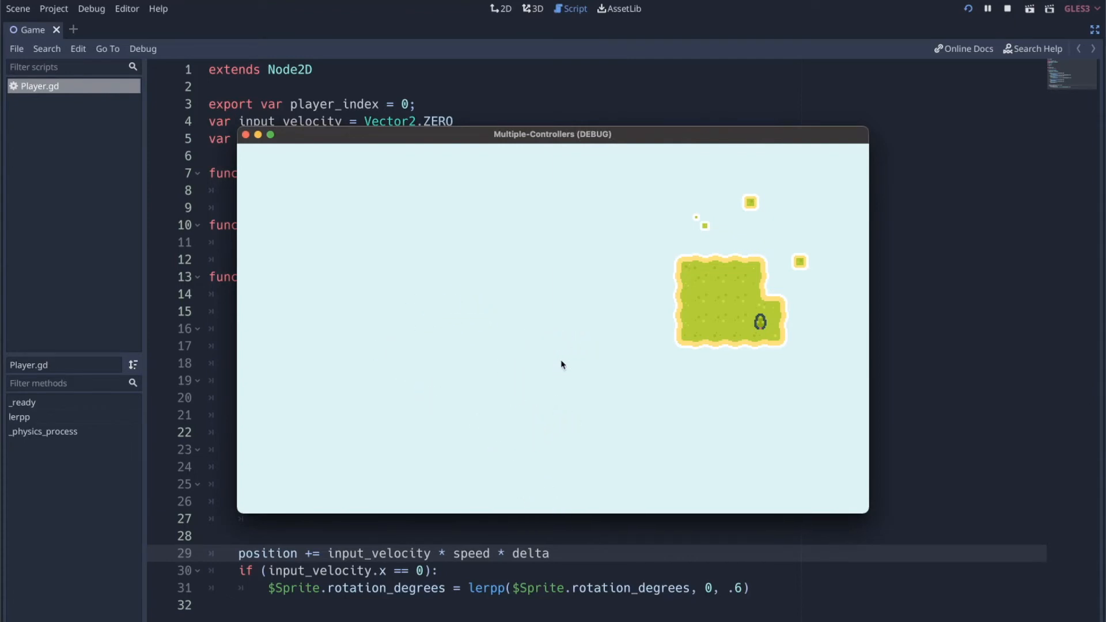
pyautogui.moveTo(307, 198)
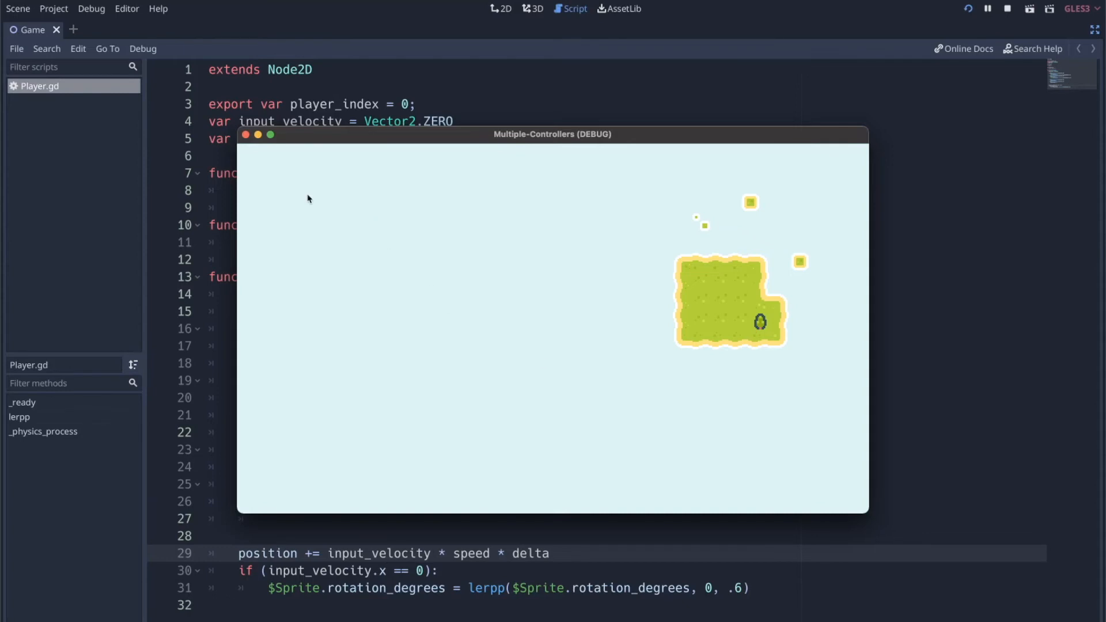
# - Focus the running game window to end the test run
pyautogui.click(1007, 8)
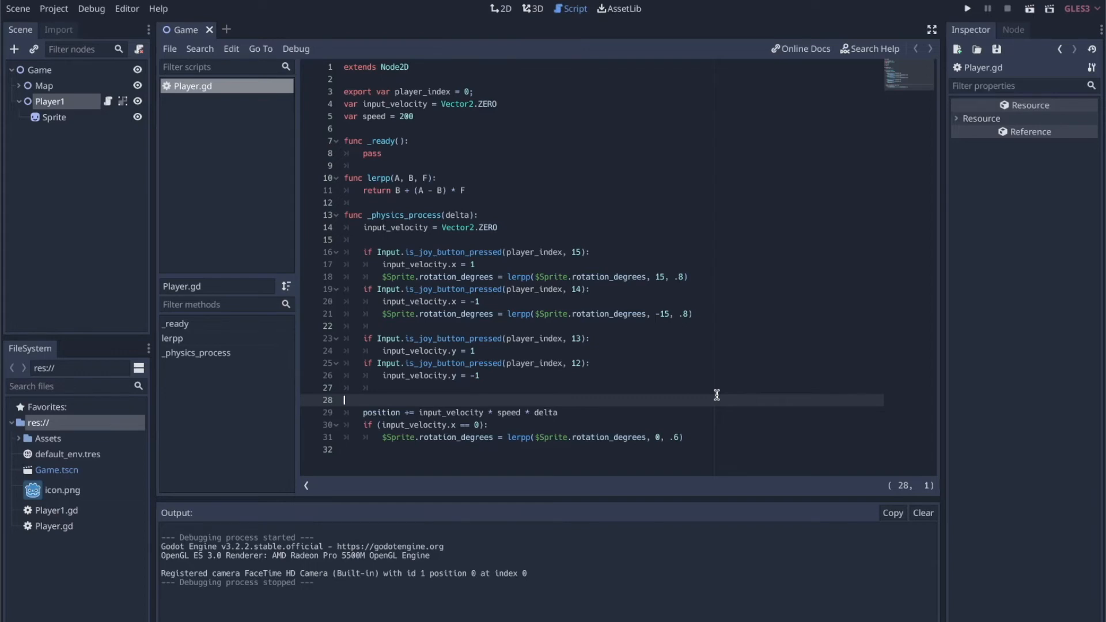
pyautogui.moveTo(141, 175)
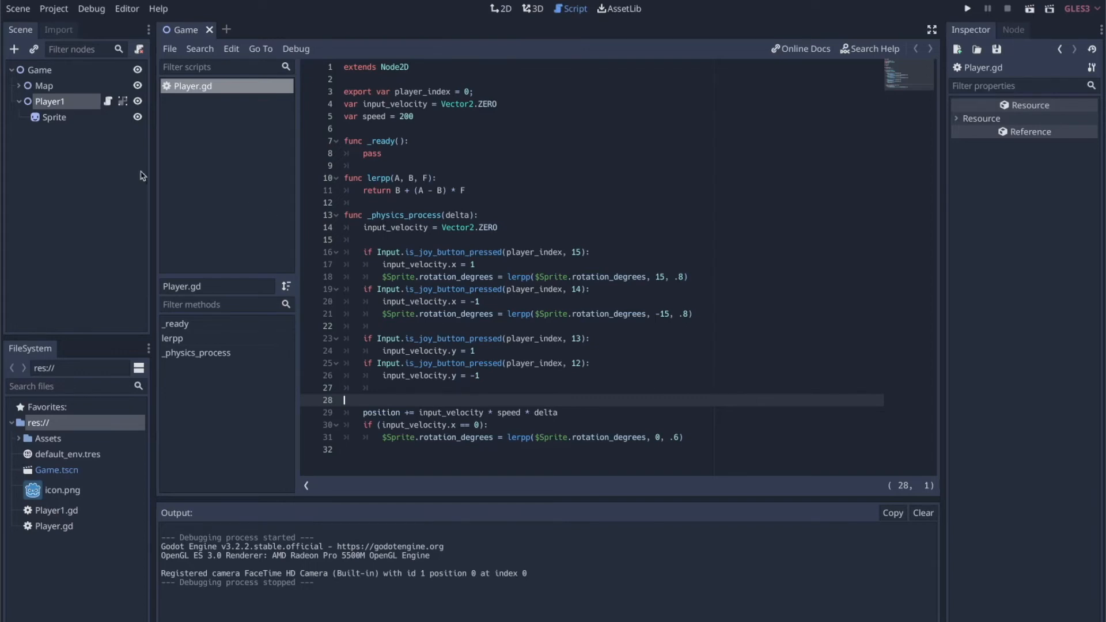
pyautogui.moveTo(81, 110)
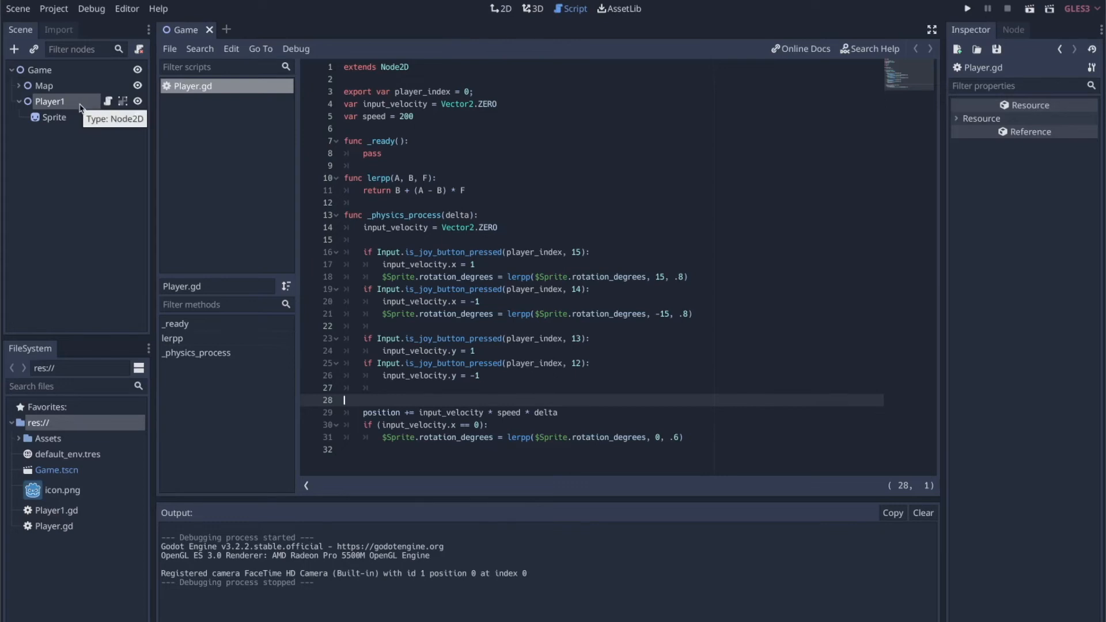
# - Duplicate the Player1 node through its Scene dock context menu
pyautogui.rightClick(50, 100)
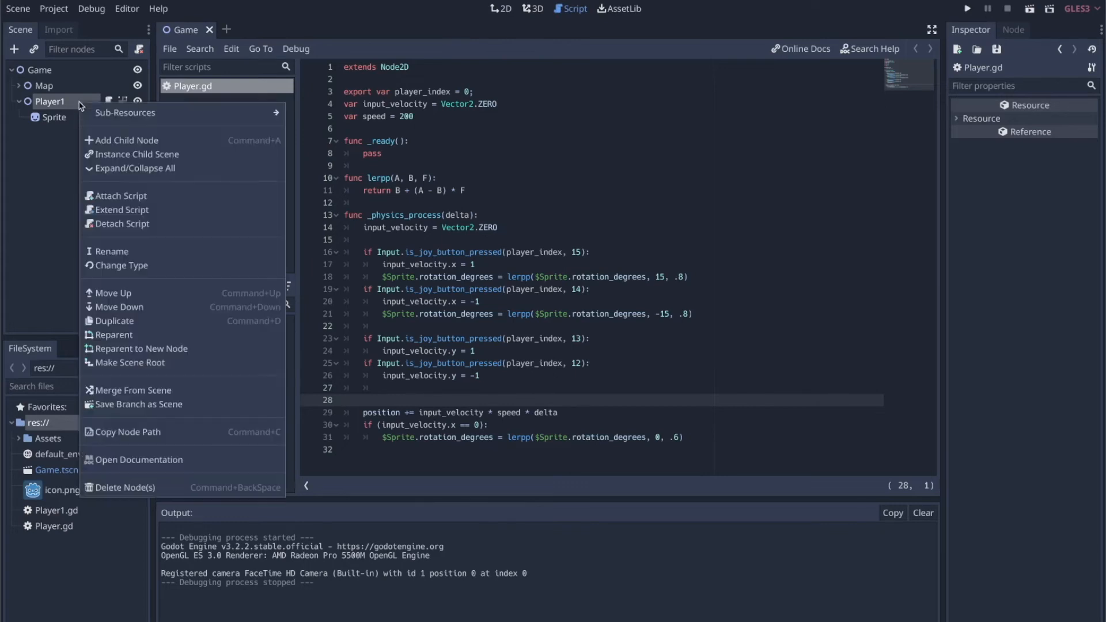
pyautogui.moveTo(131, 334)
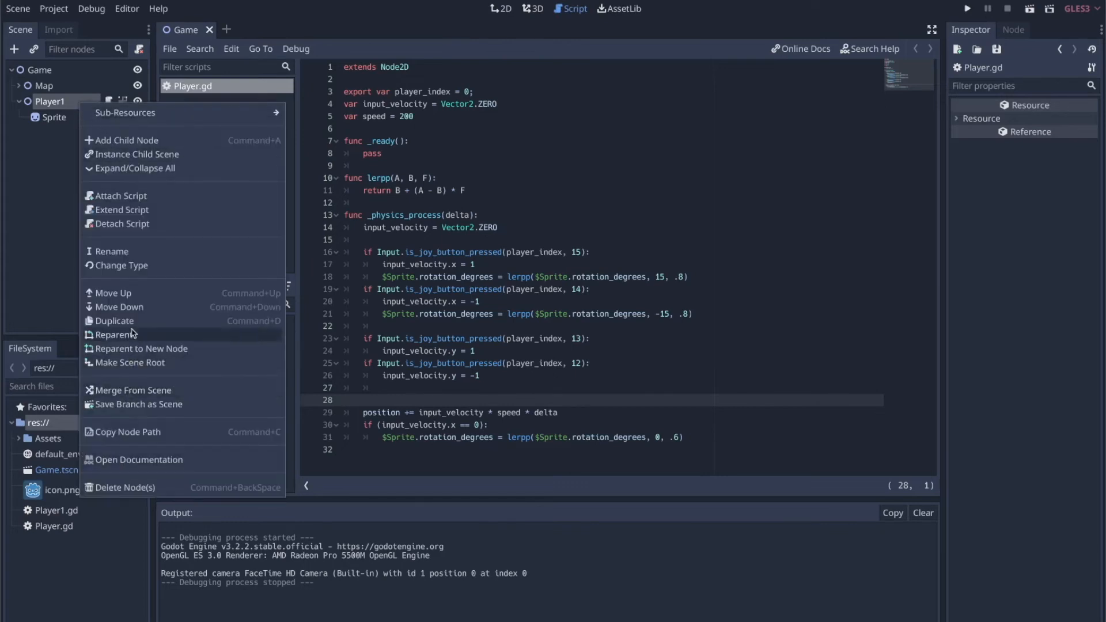
pyautogui.click(114, 320)
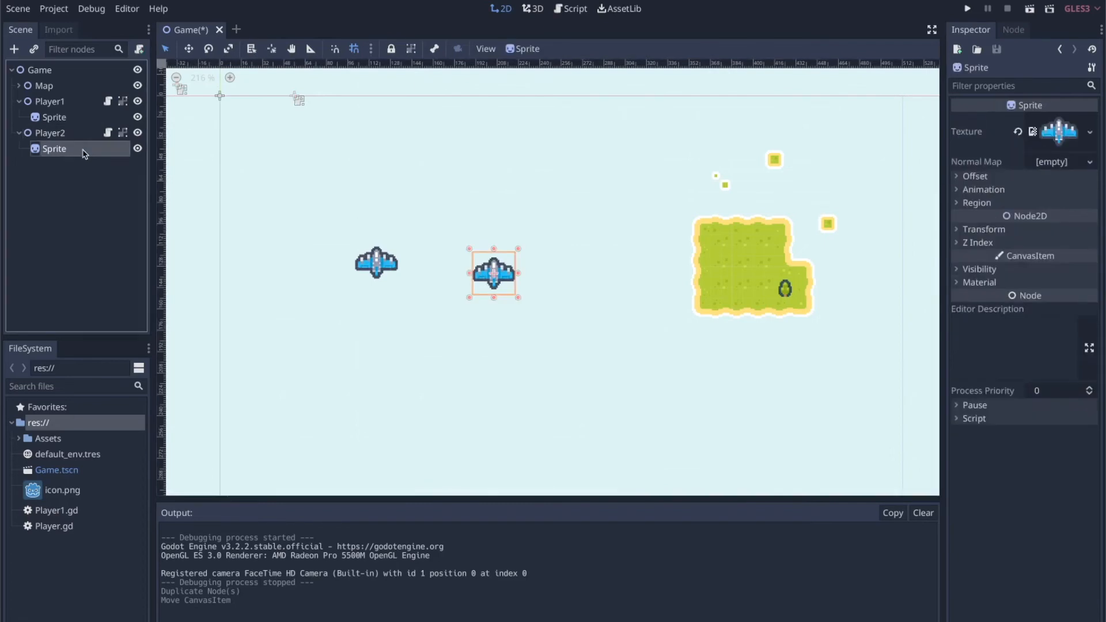
# - Apply the red ship_0001.png texture to Player2 and set Player Index to 1
pyautogui.click(47, 438)
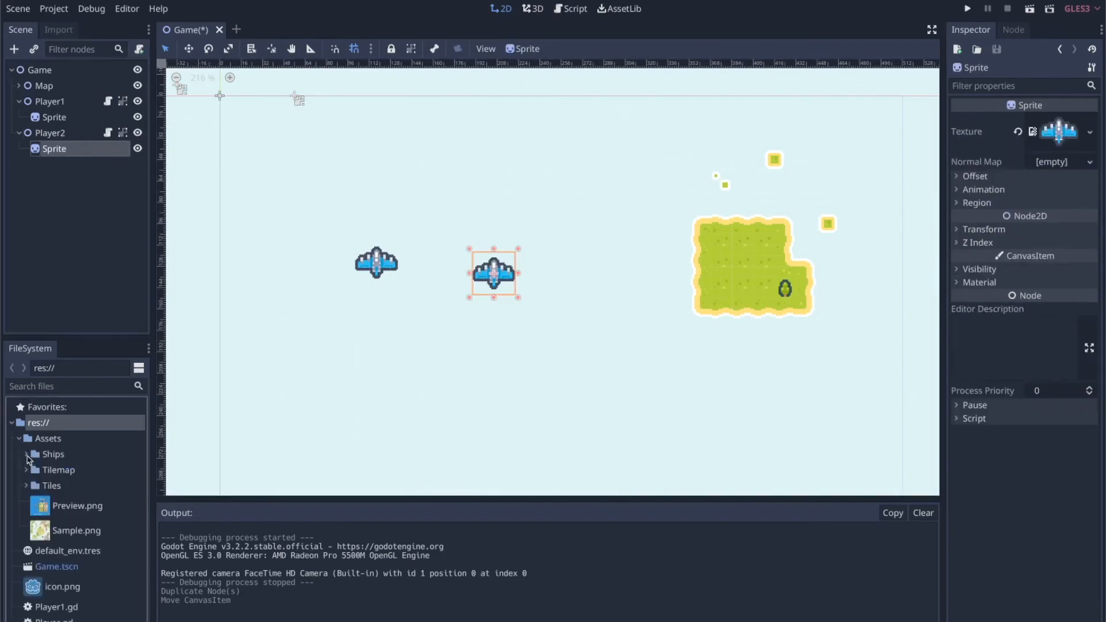
pyautogui.click(27, 454)
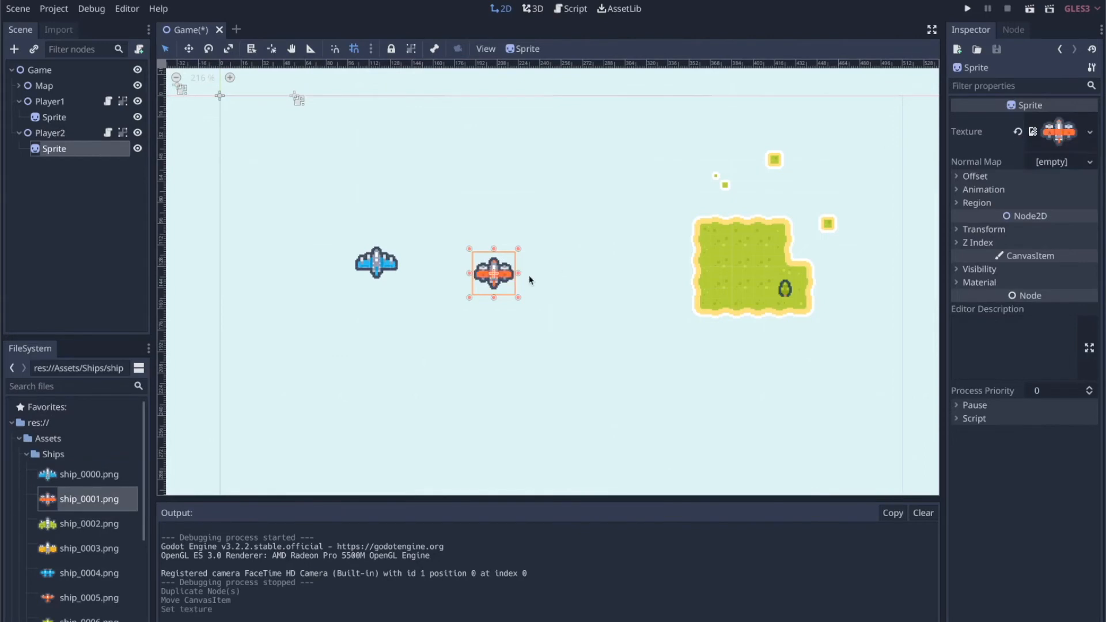
pyautogui.click(569, 9)
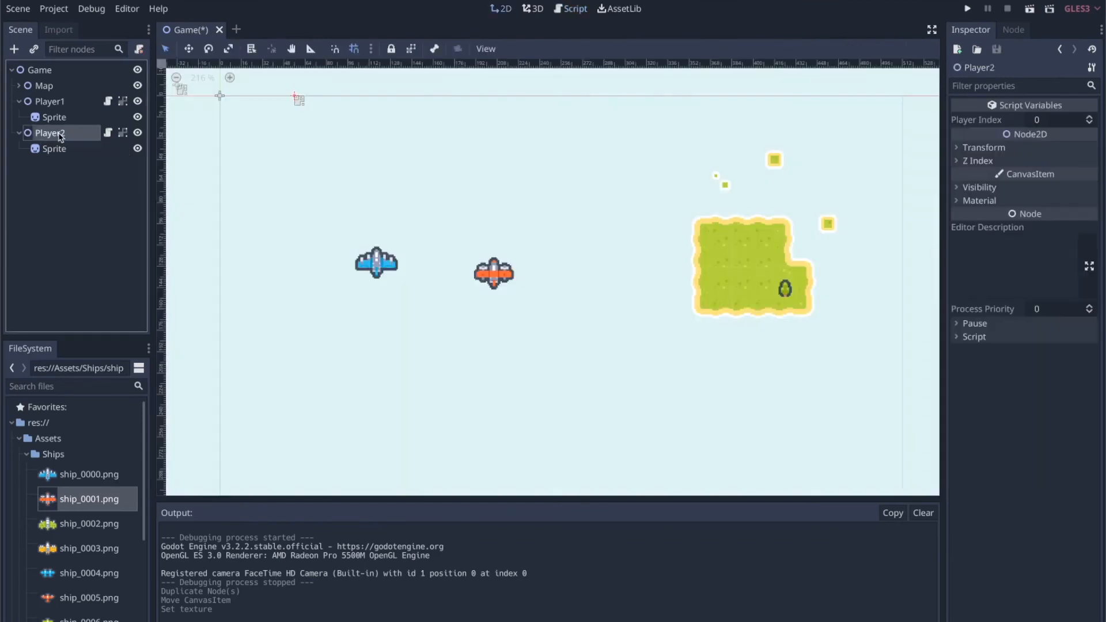
pyautogui.click(1058, 119)
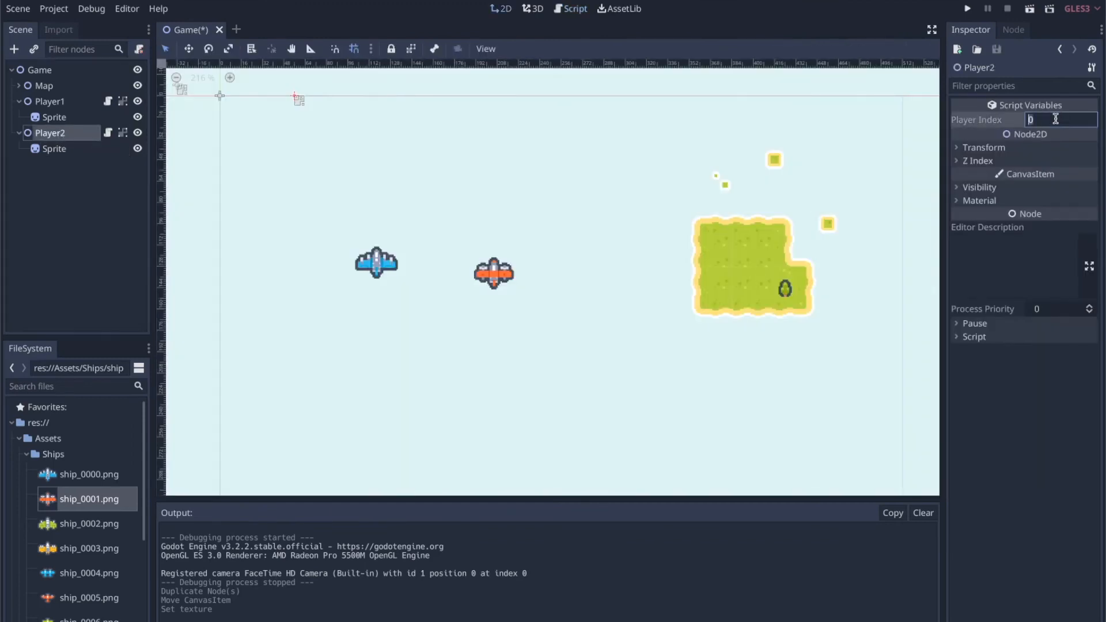
pyautogui.write('1')
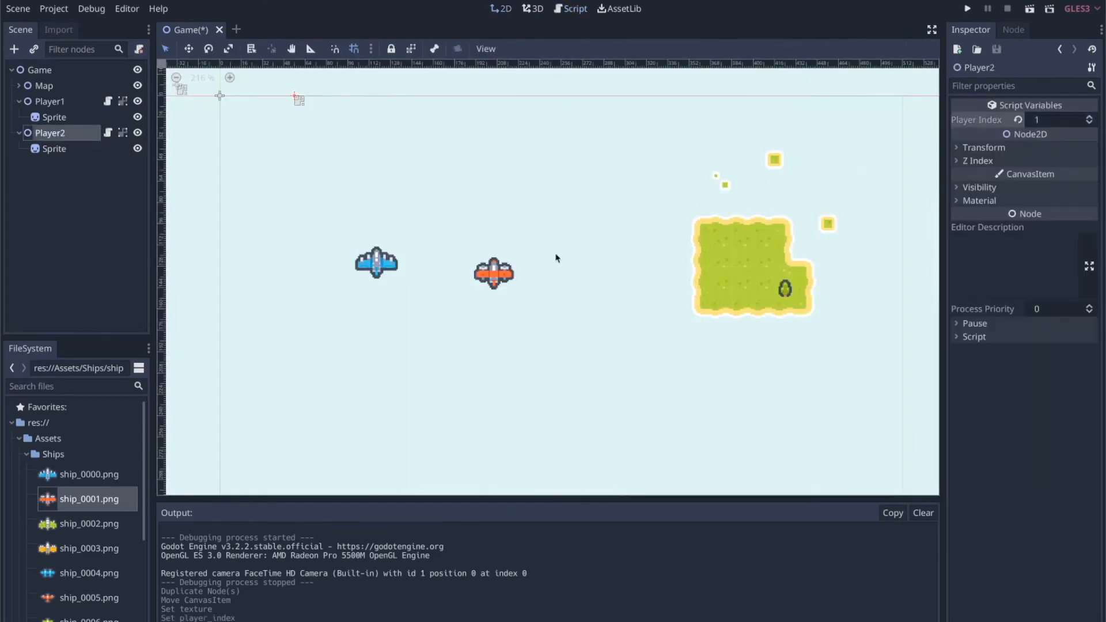
pyautogui.moveTo(594, 258)
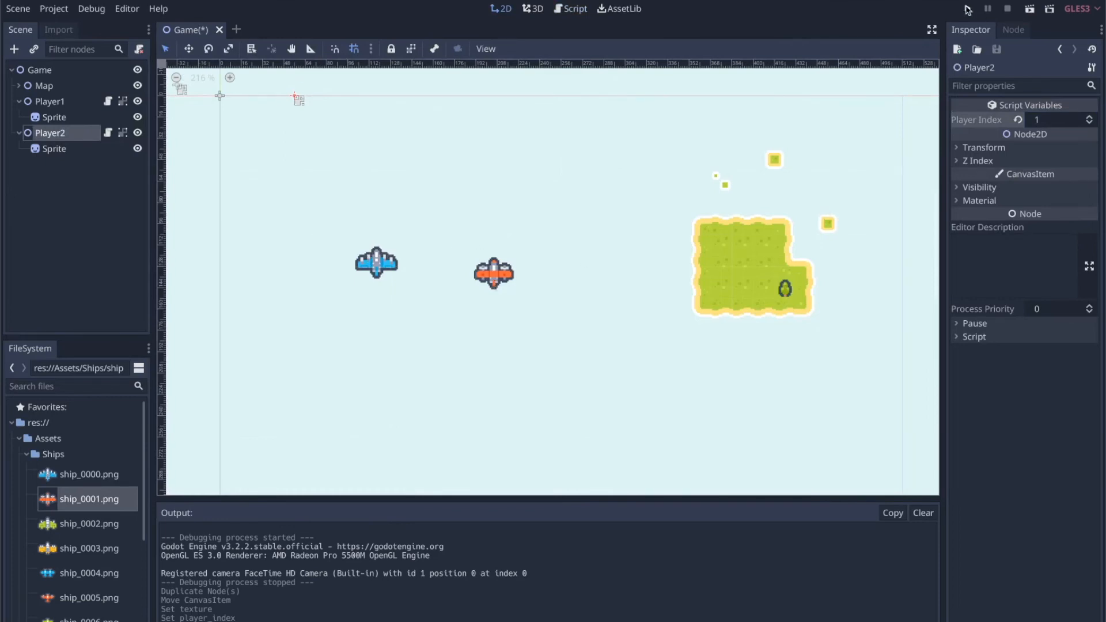
pyautogui.moveTo(967, 9)
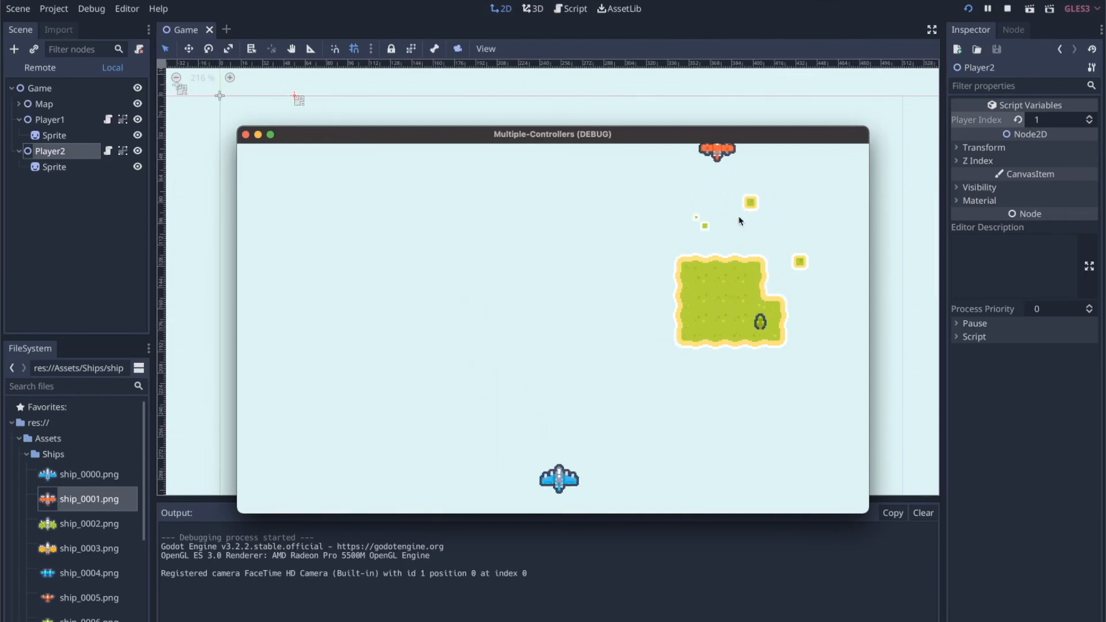
pyautogui.click(1008, 9)
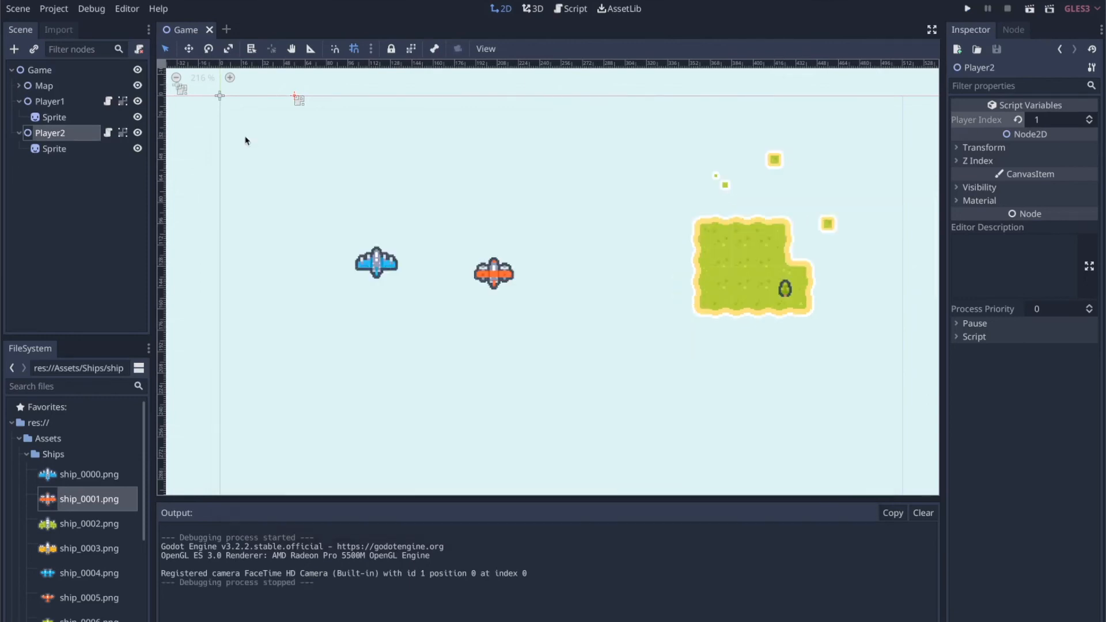
# - Return to the Script workspace to show Player.gd with its player_index export and joypad checks
pyautogui.click(574, 8)
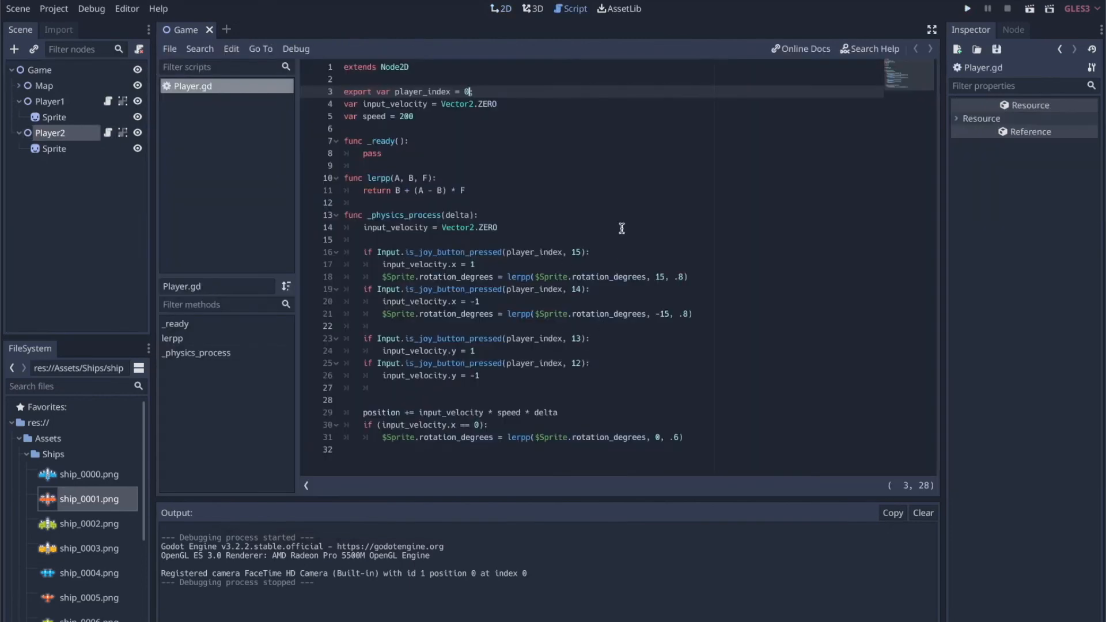
pyautogui.moveTo(651, 314)
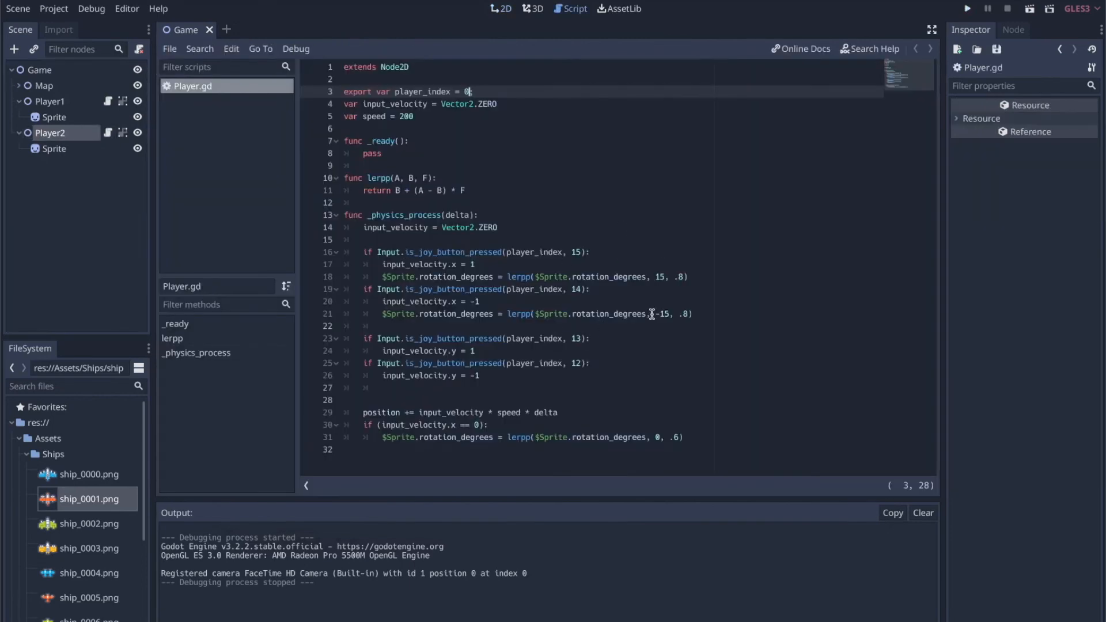